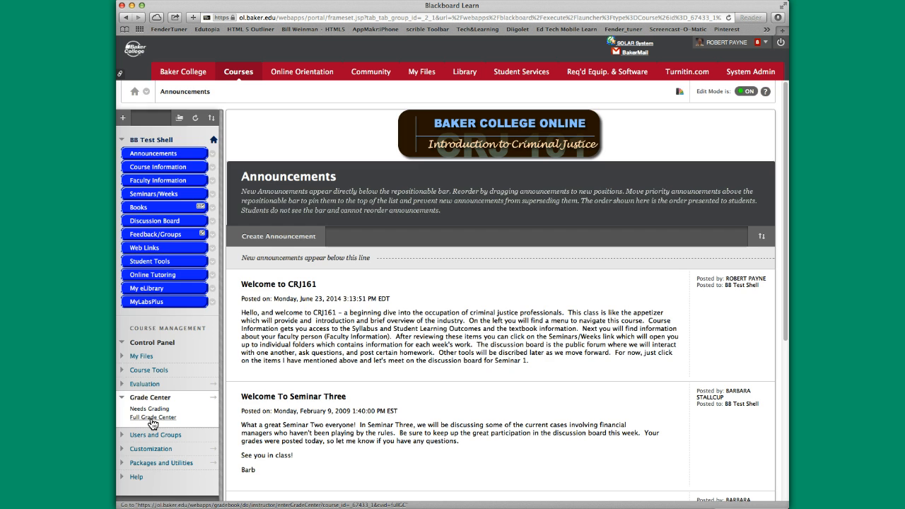
Open barbara student's ungraded Marketing Plan grade details from the Full Grade Center
left_click(152, 417)
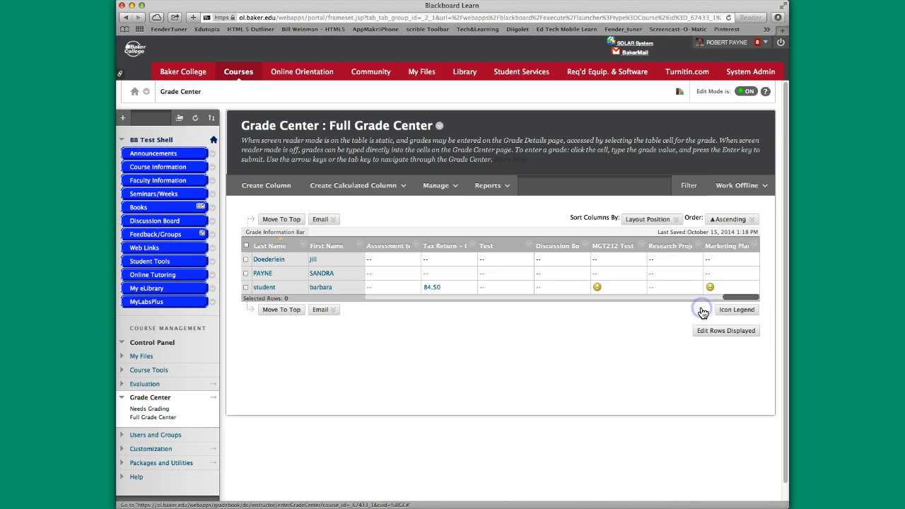
left_click(709, 287)
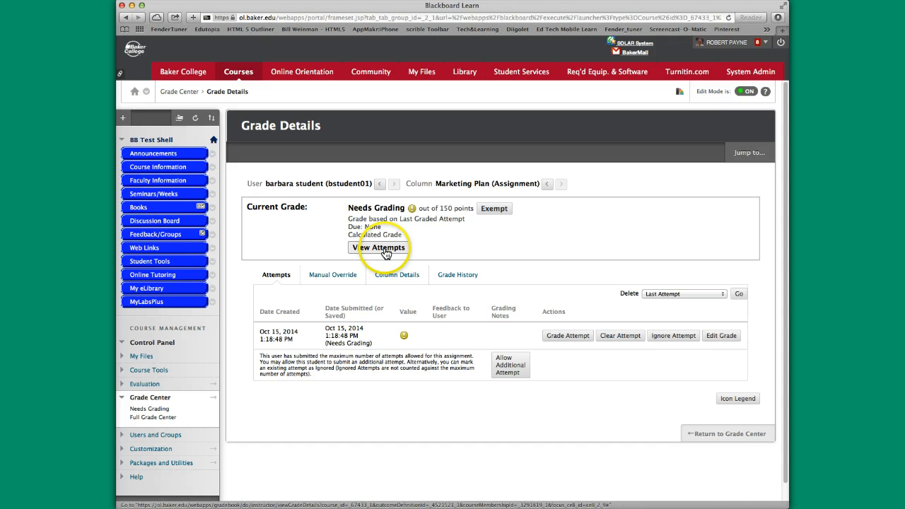
View barbara student's submitted Marketing Plan attempt on the Grade Assignment page
left_click(378, 248)
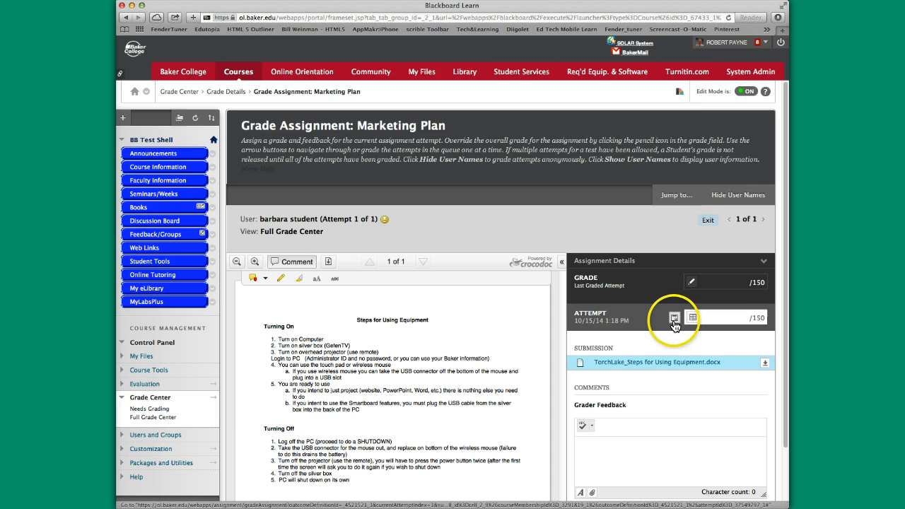
mouse_move(674, 317)
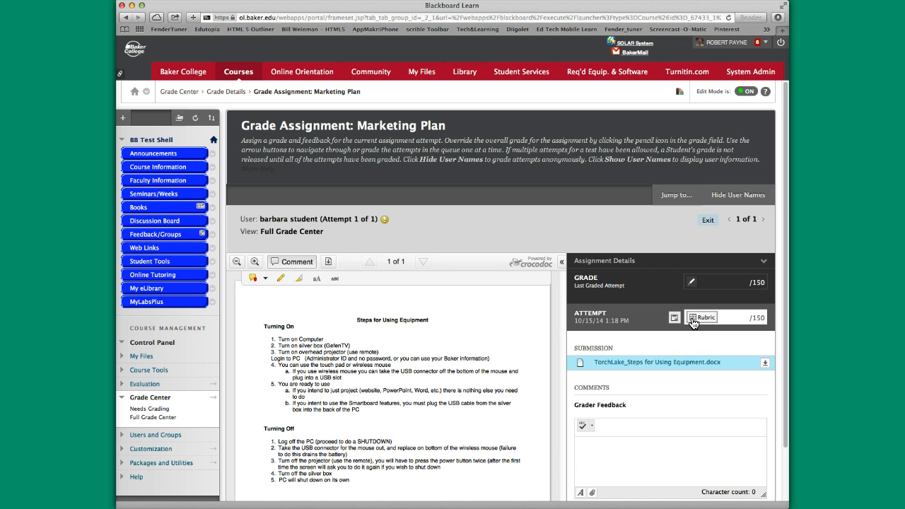
Open the Rubric Detail window for the Marketing Plan rubric beside the attempt grade
left_click(702, 316)
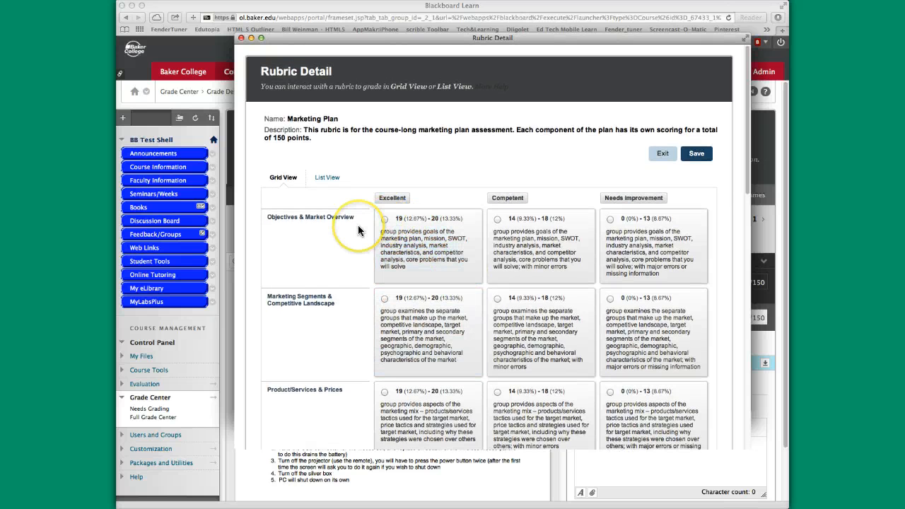
left_click(427, 244)
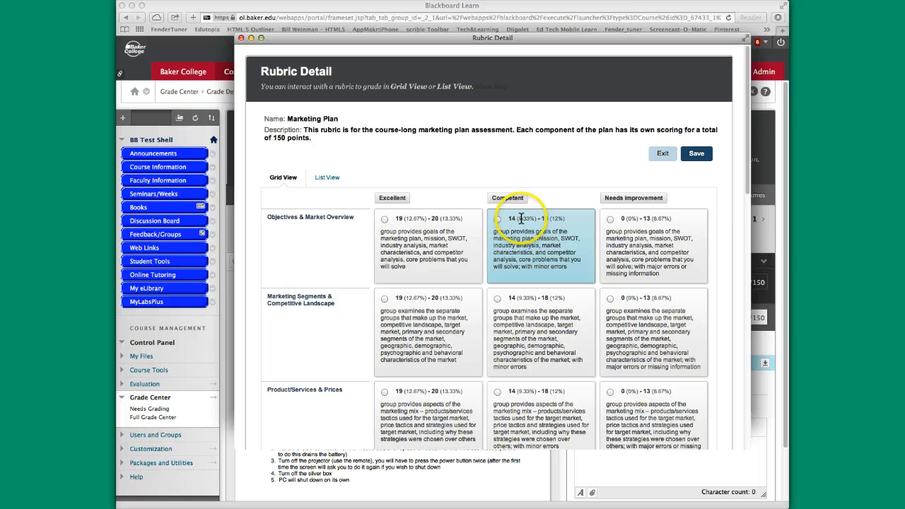
left_click(610, 219)
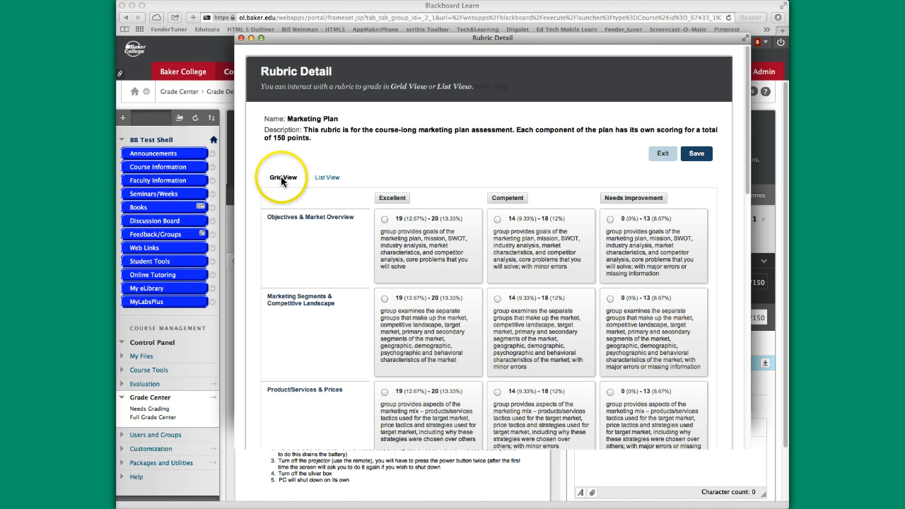
left_click(327, 178)
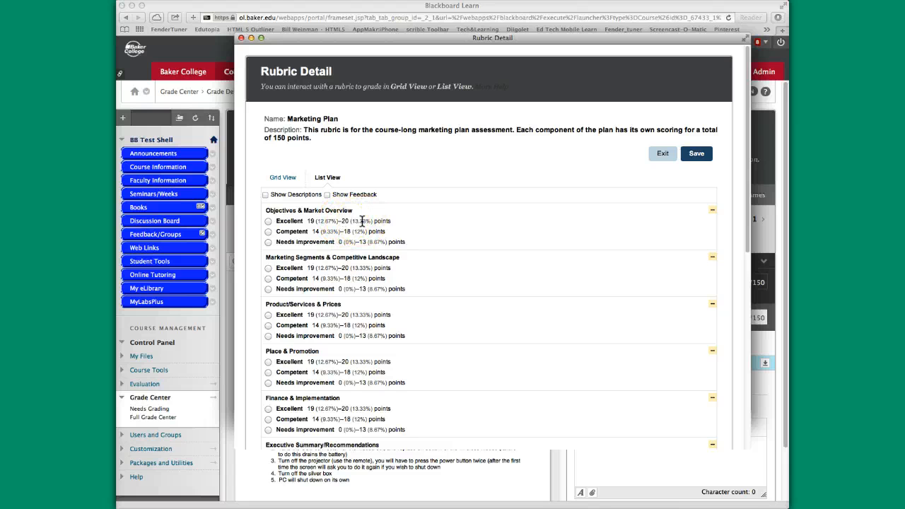
left_click(283, 177)
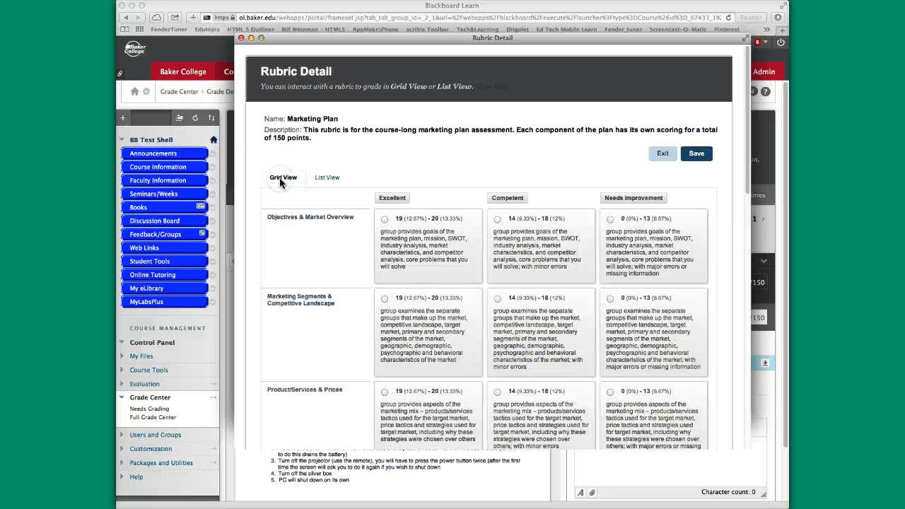
mouse_move(484, 318)
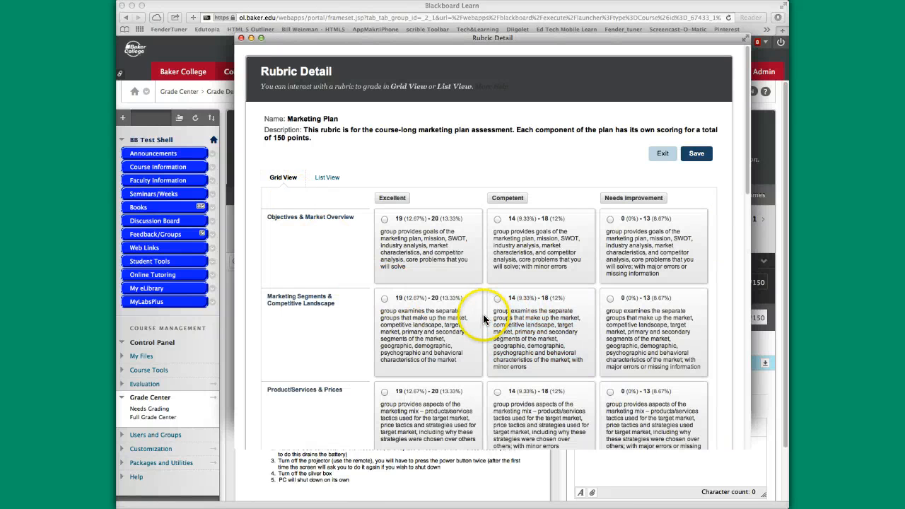
Rate Objectives & Market Overview as Excellent and set its points to 20
left_click(385, 219)
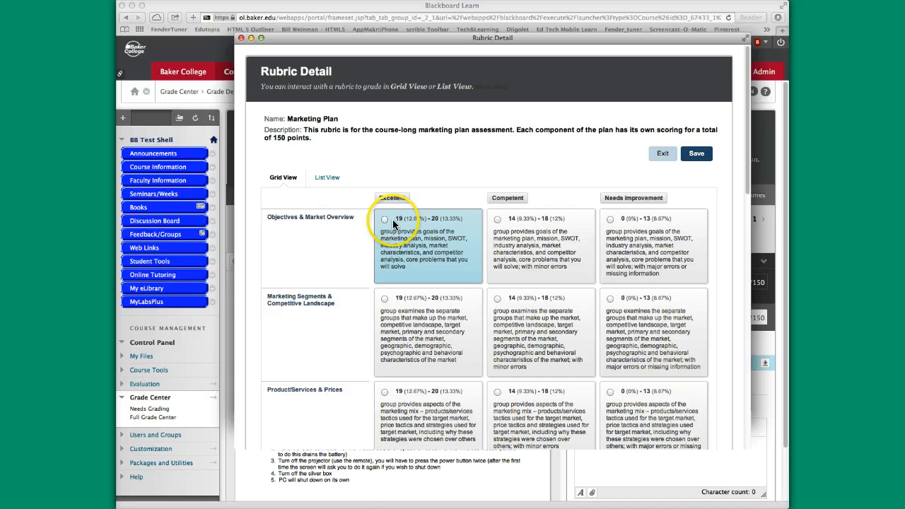
left_click(385, 218)
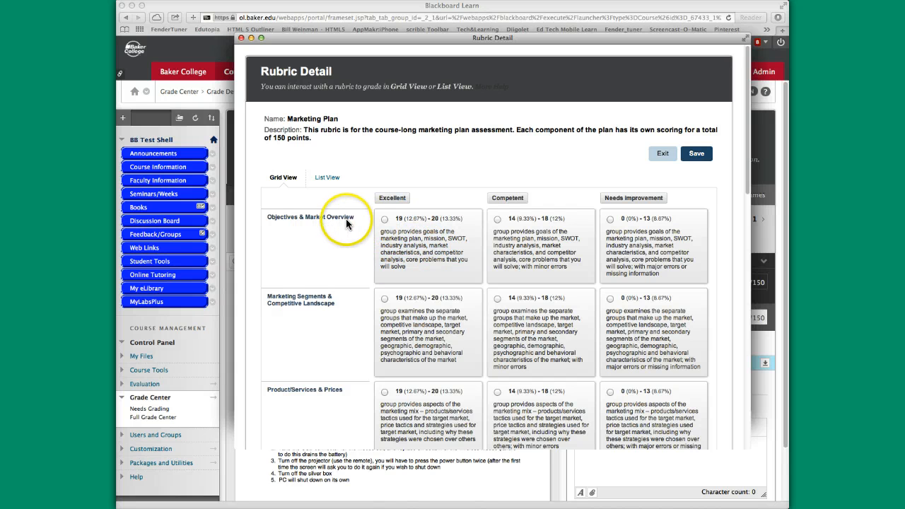
left_click(385, 219)
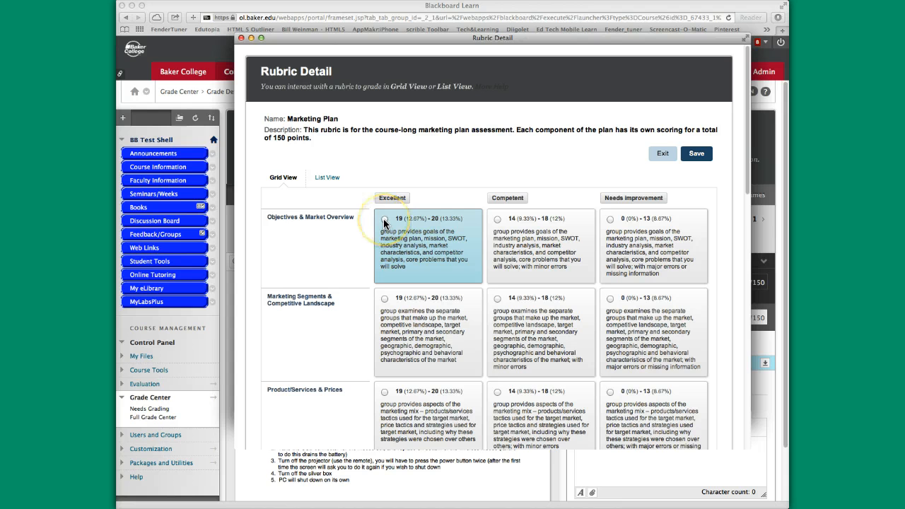
left_click(385, 219)
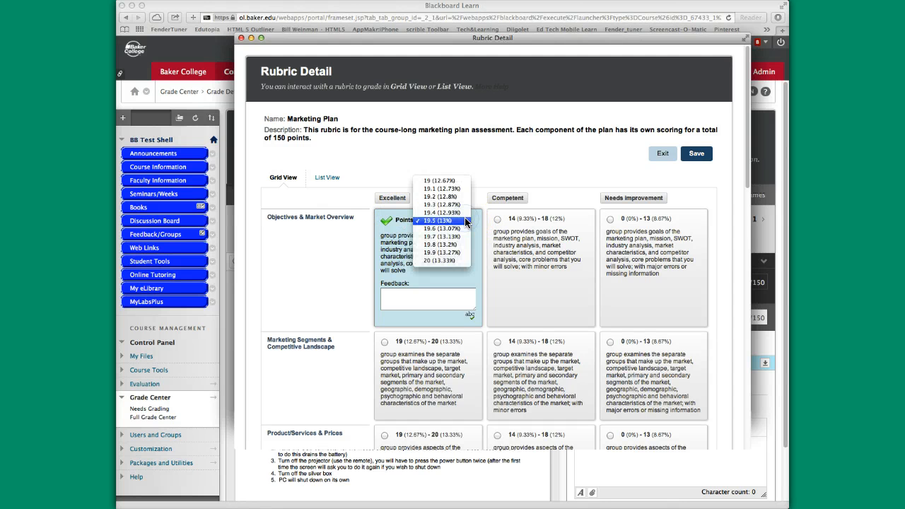
left_click(438, 261)
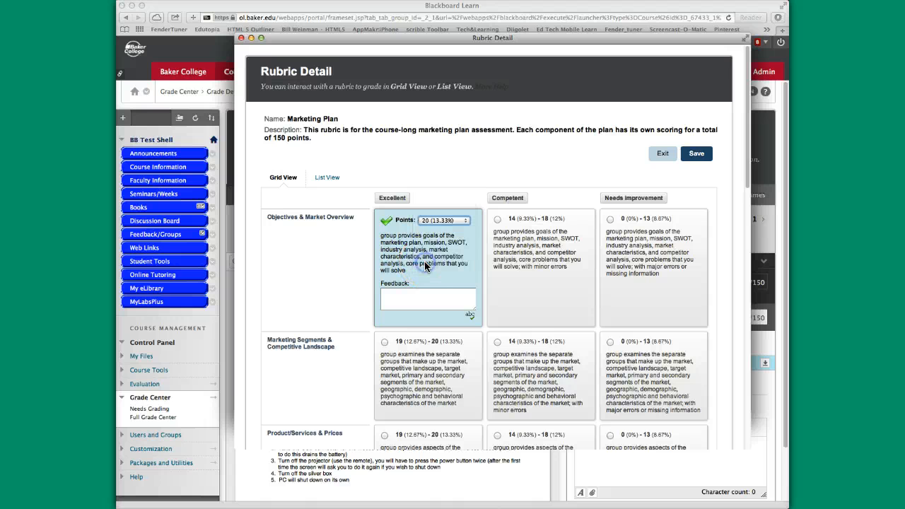
left_click(444, 220)
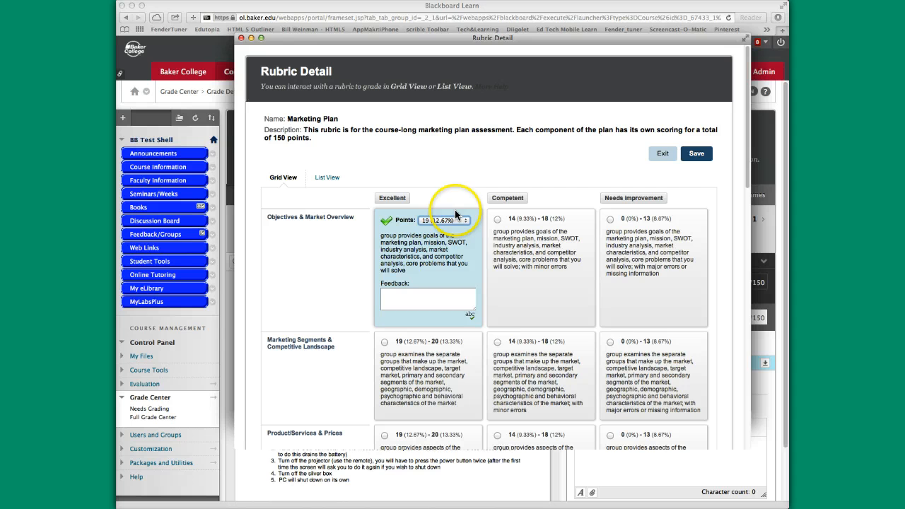
left_click(460, 220)
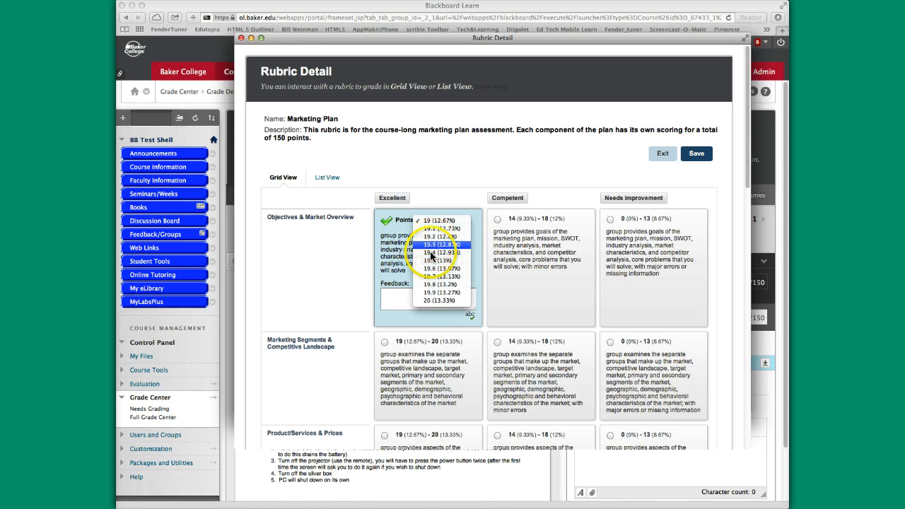
left_click(429, 301)
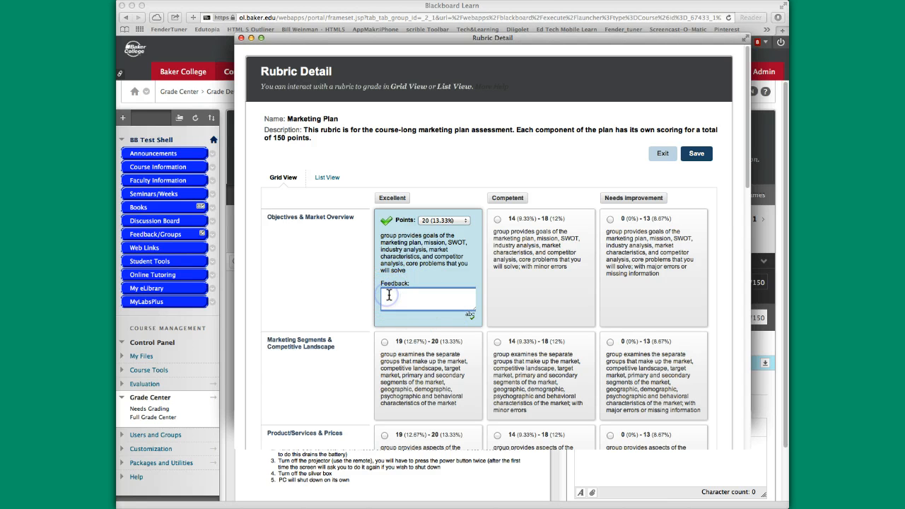
Enter the feedback 'Great work on this section' for Objectives & Market Overview
type("Great work")
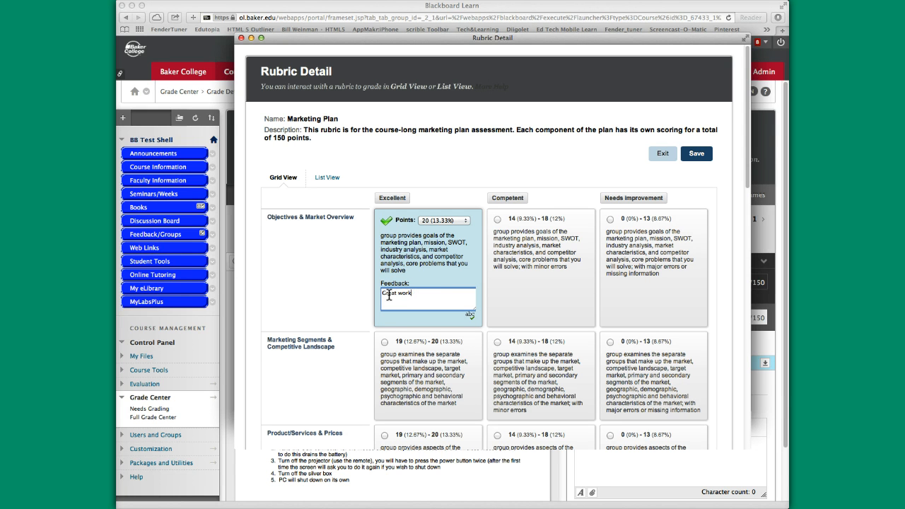
type("on this section.")
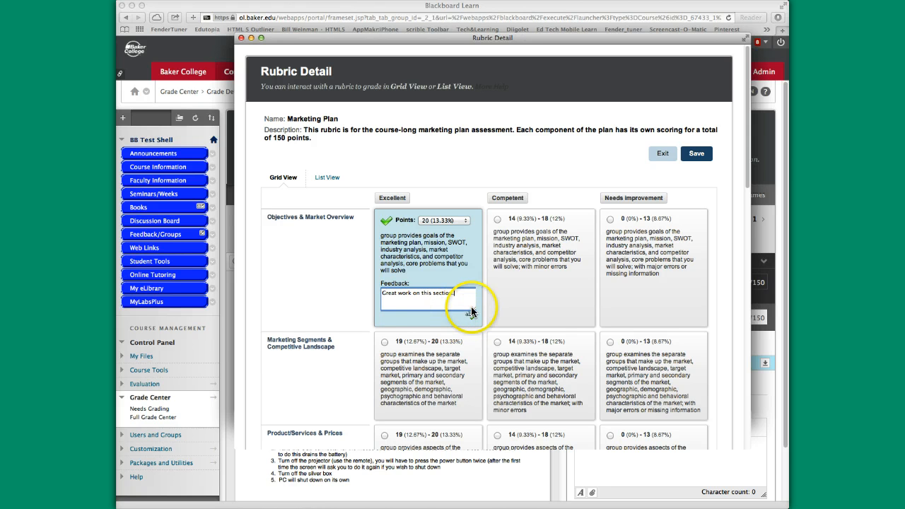
scroll("down", 3)
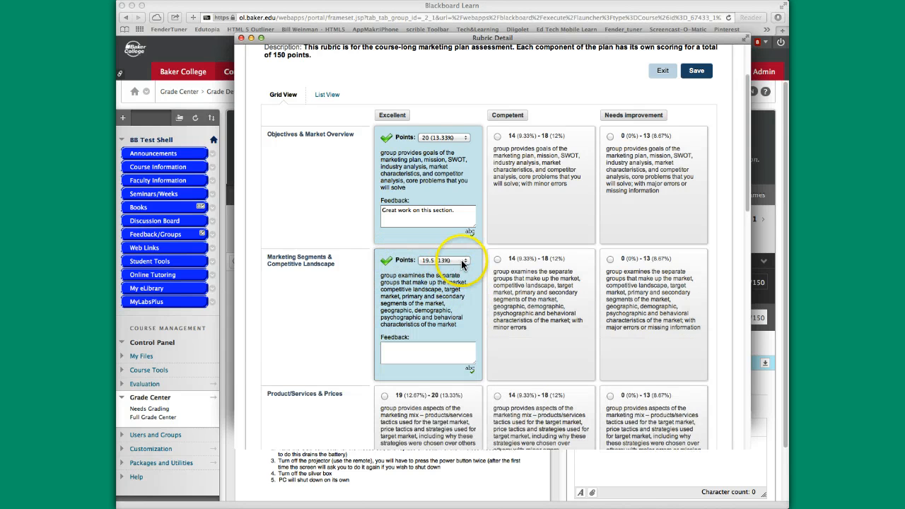
Set Marketing Segments to 19 points and enter feedback text
left_click(464, 262)
type("zdasdf")
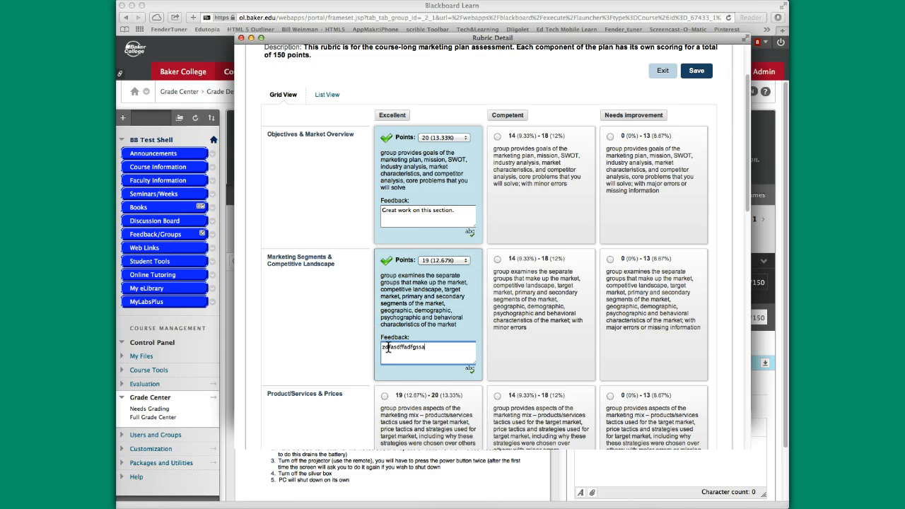
type("gadfgdagsa")
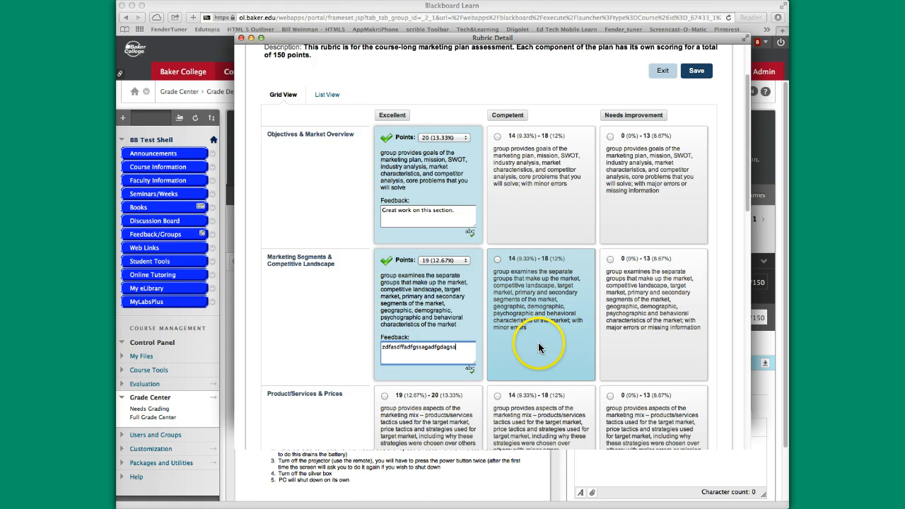
scroll("down", 3)
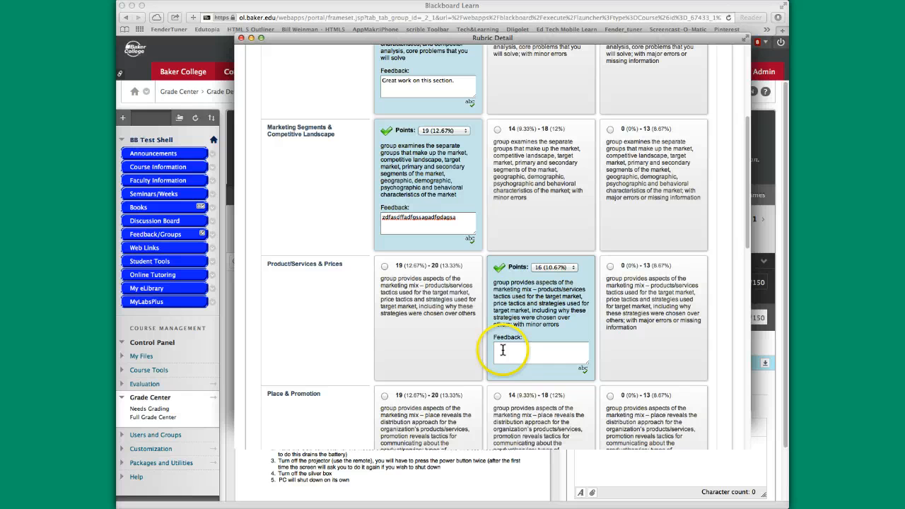
type("gdsfdfgsdfgdfgdfsgdfgsdf")
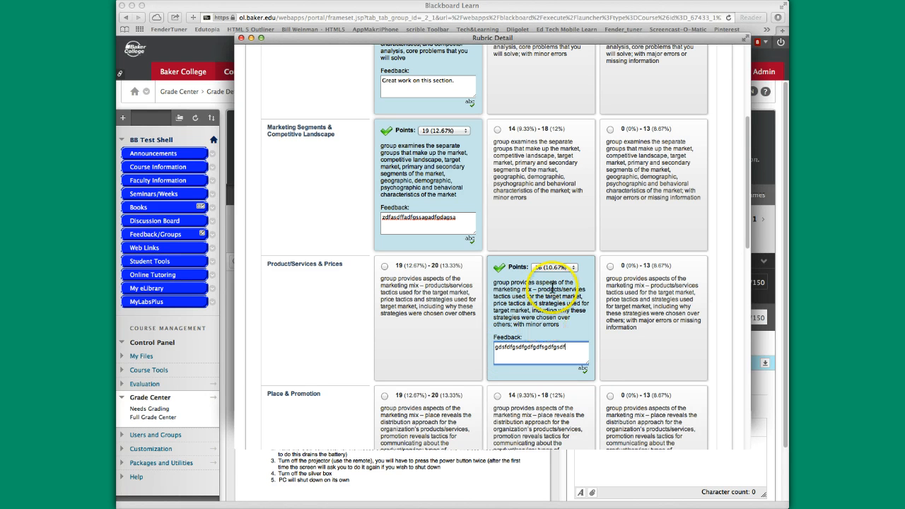
Lower Product/Services & Prices to 15 points and adjust the Place & Promotion score
left_click(573, 267)
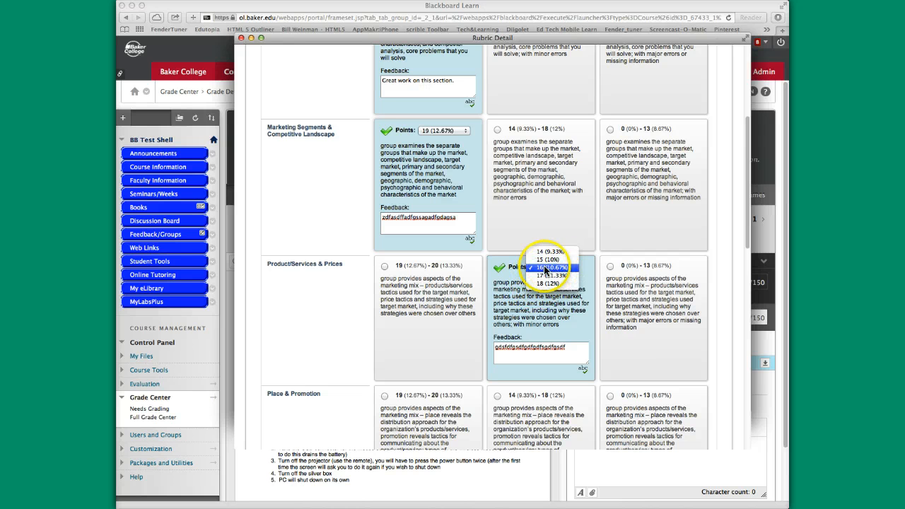
left_click(548, 267)
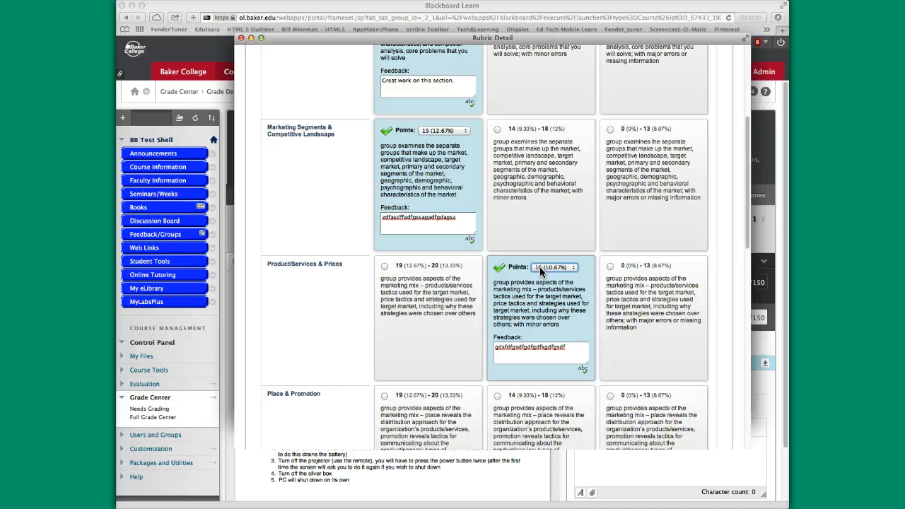
left_click(571, 267)
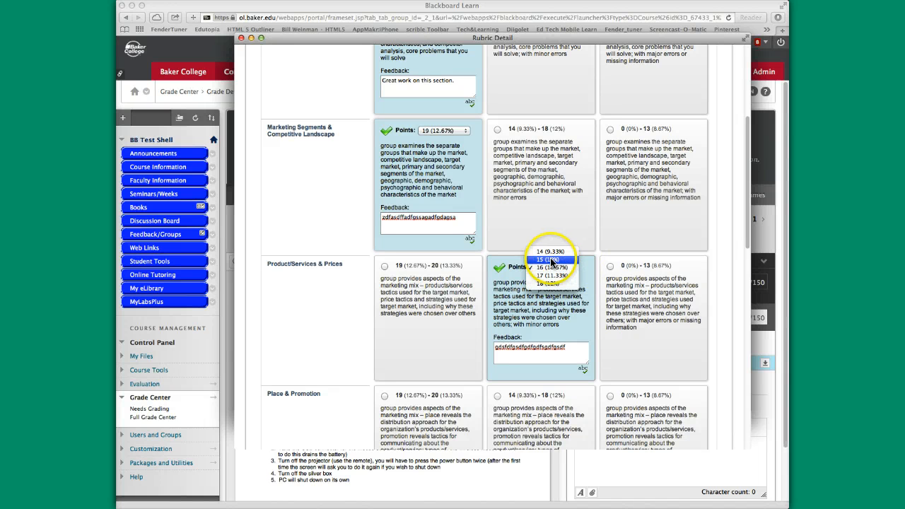
left_click(550, 260)
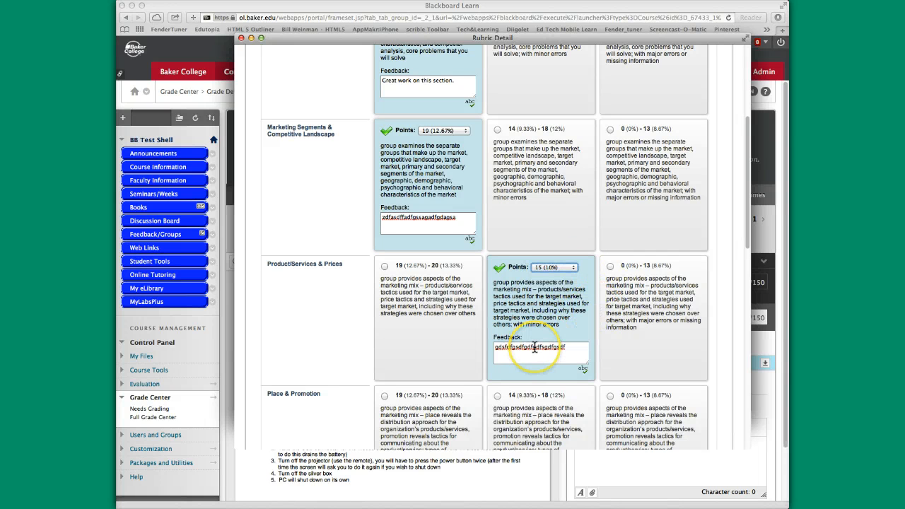
scroll("down", 3)
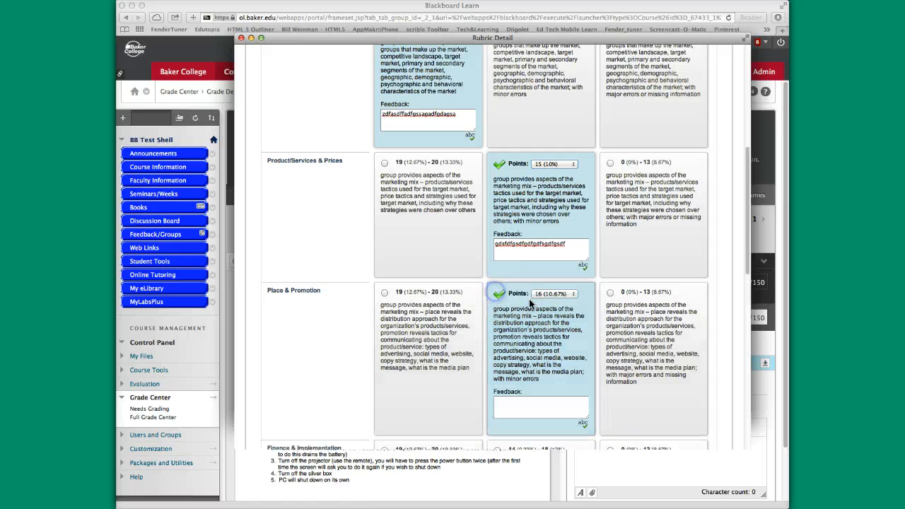
left_click(572, 293)
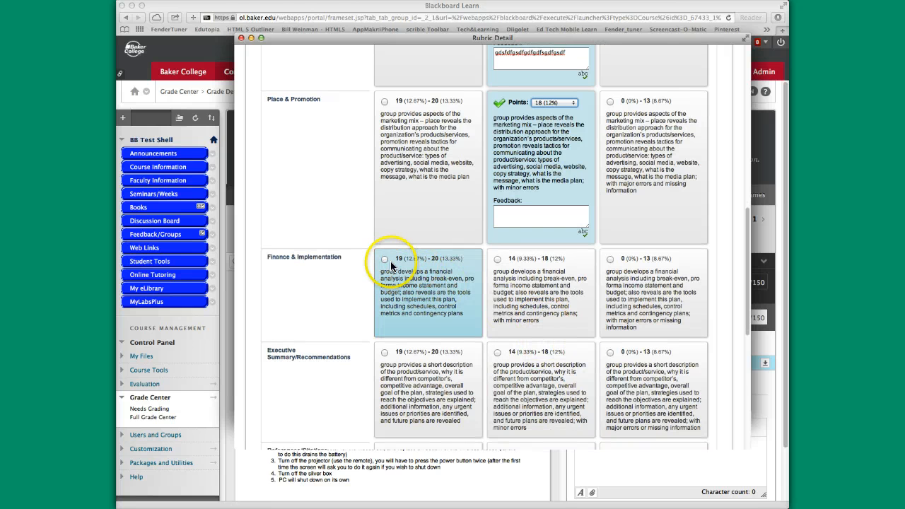
Give Finance & Implementation the top rating at 19.5 and Executive Summary 19 points
left_click(385, 258)
type("gfsdfdgfsgd")
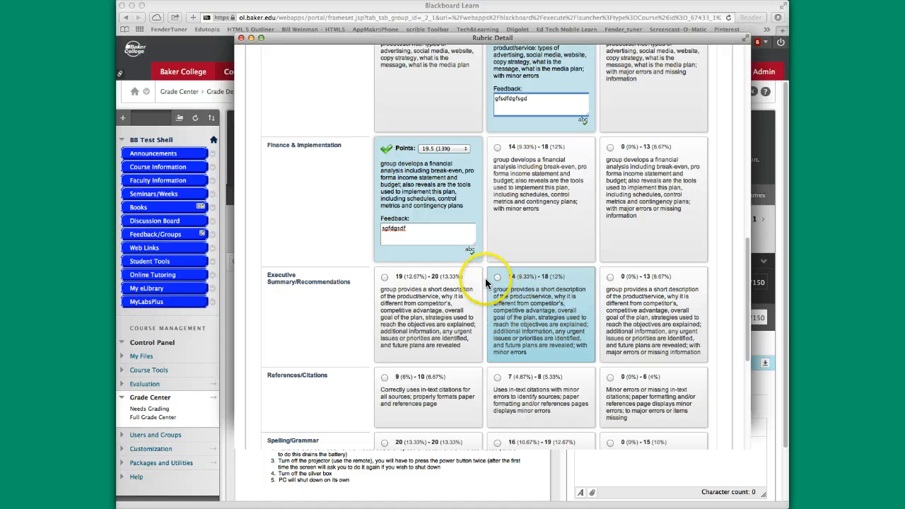
left_click(385, 276)
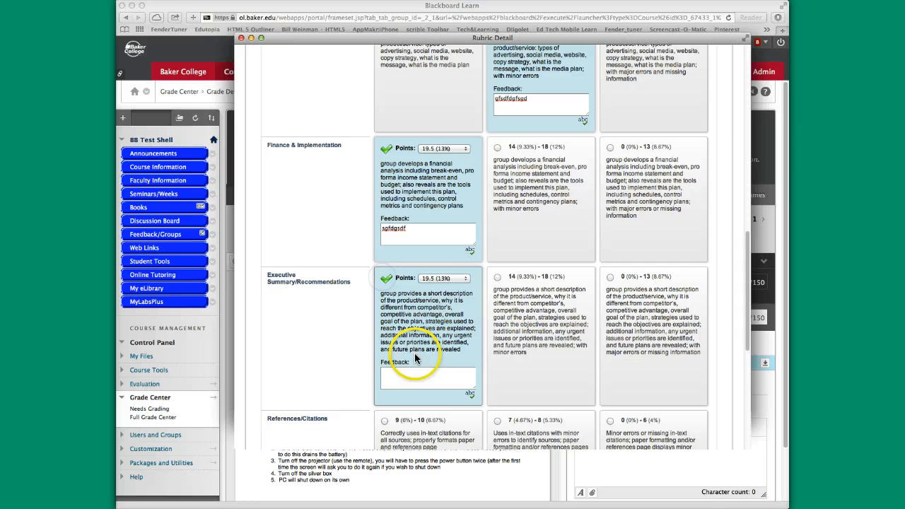
left_click(469, 277)
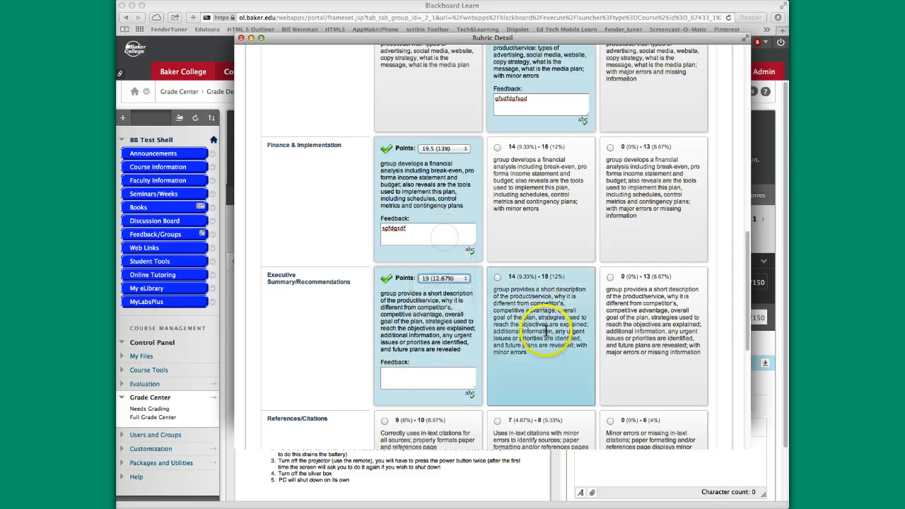
scroll("down", 3)
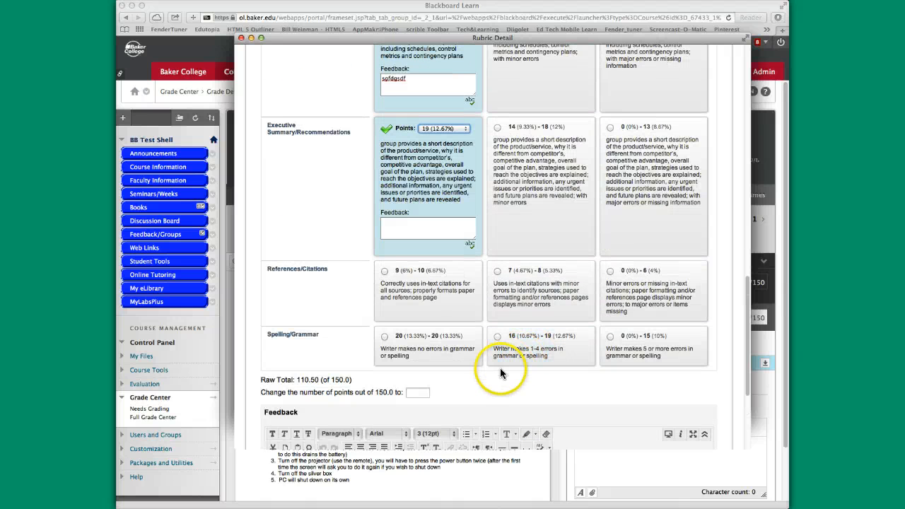
mouse_move(491, 387)
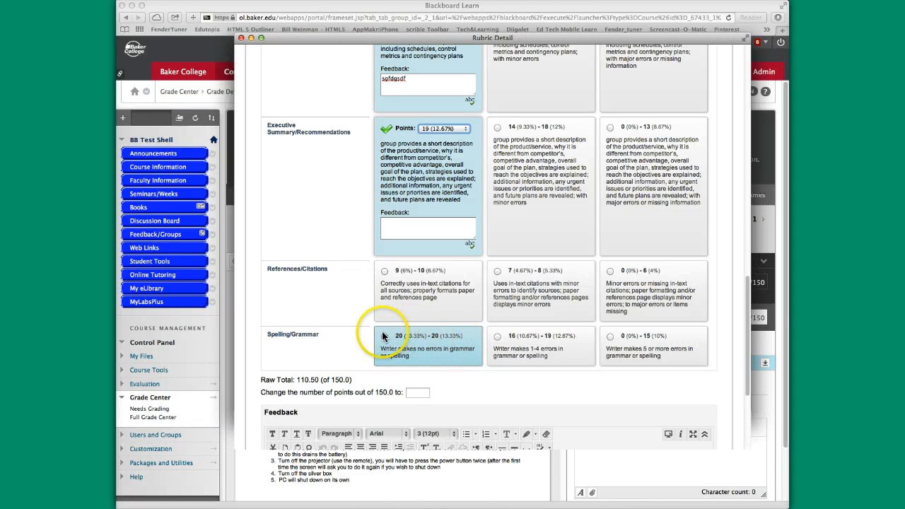
Rate Spelling/Grammar top at 20 and References/Citations middle level at 8 points
left_click(398, 336)
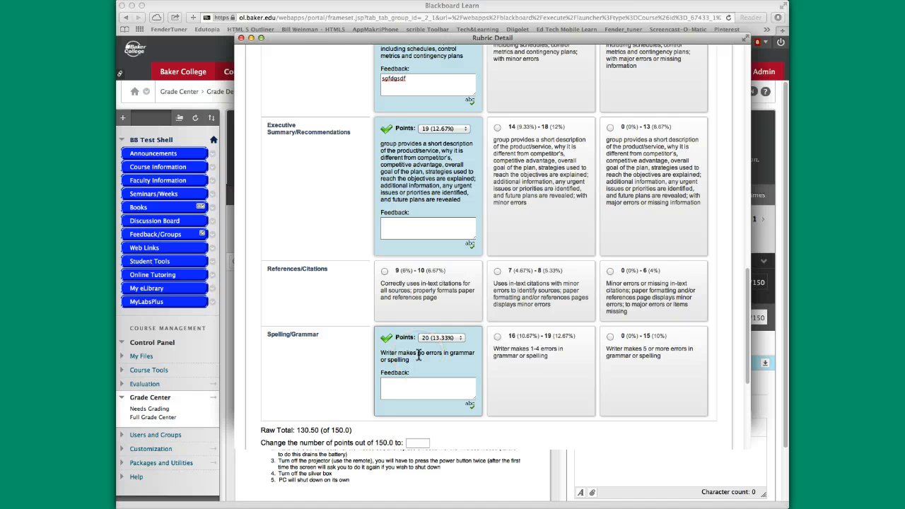
left_click(497, 270)
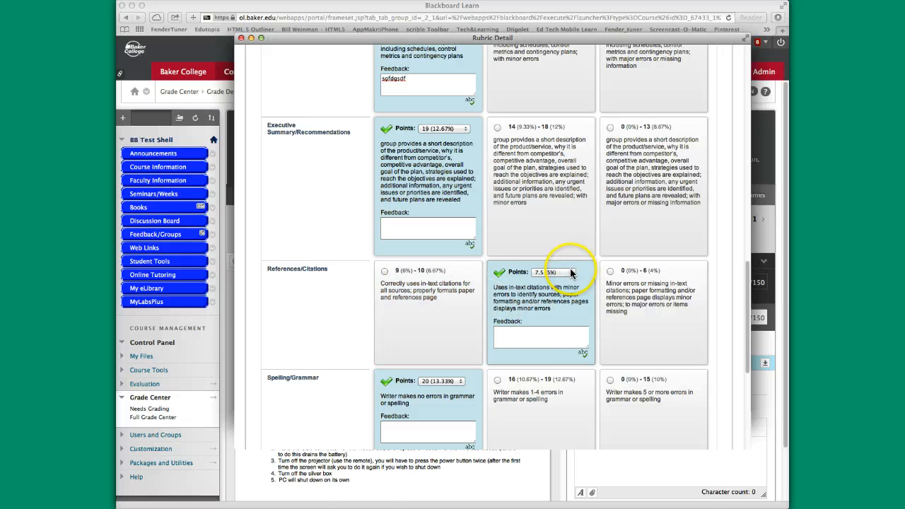
left_click(557, 272)
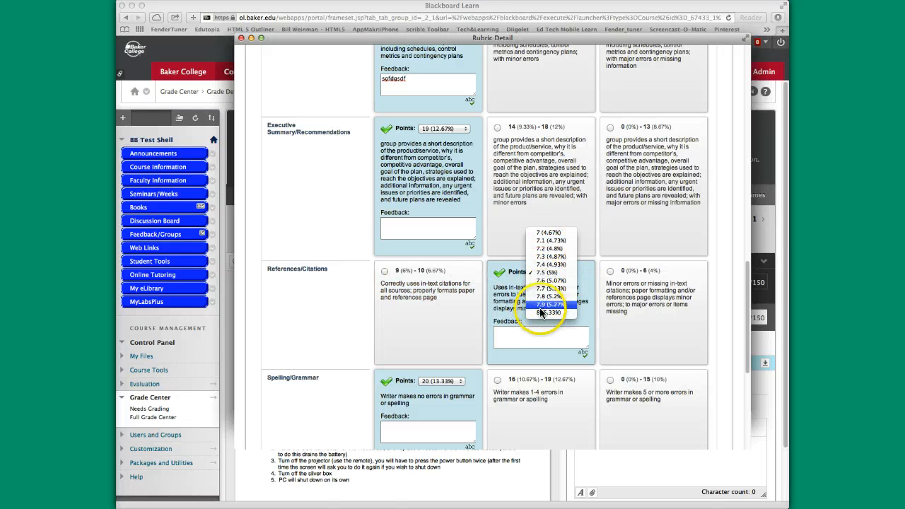
left_click(550, 313)
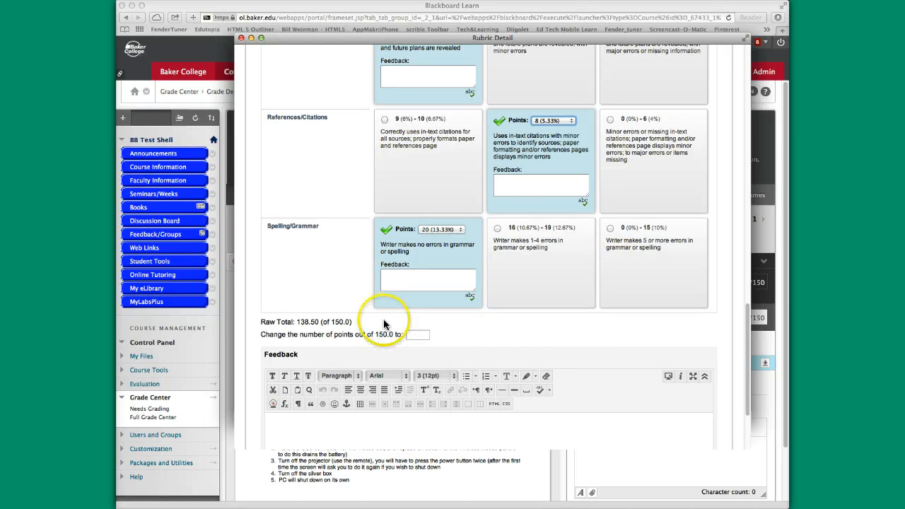
mouse_move(346, 315)
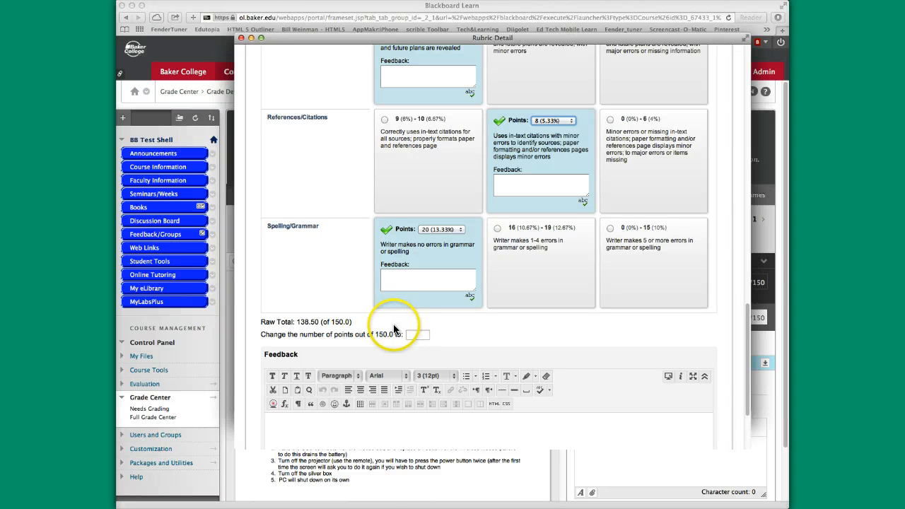
left_click(417, 335)
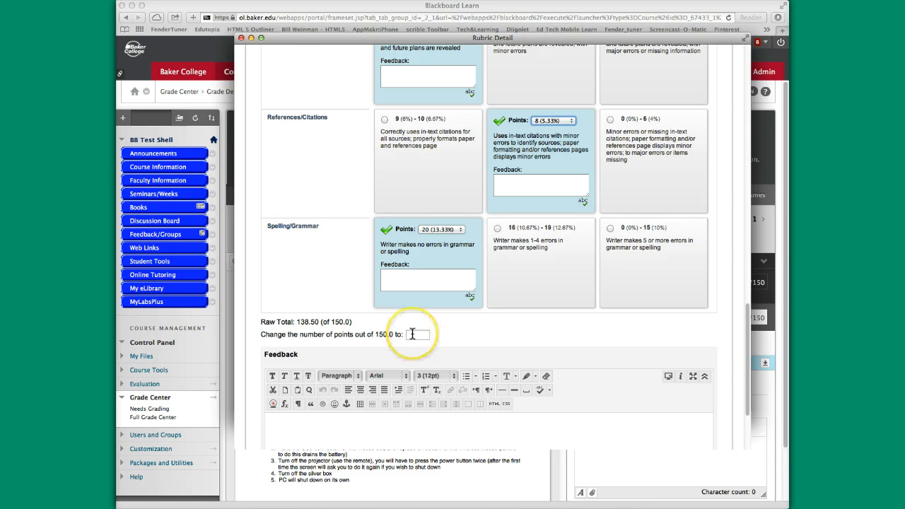
scroll("down", 3)
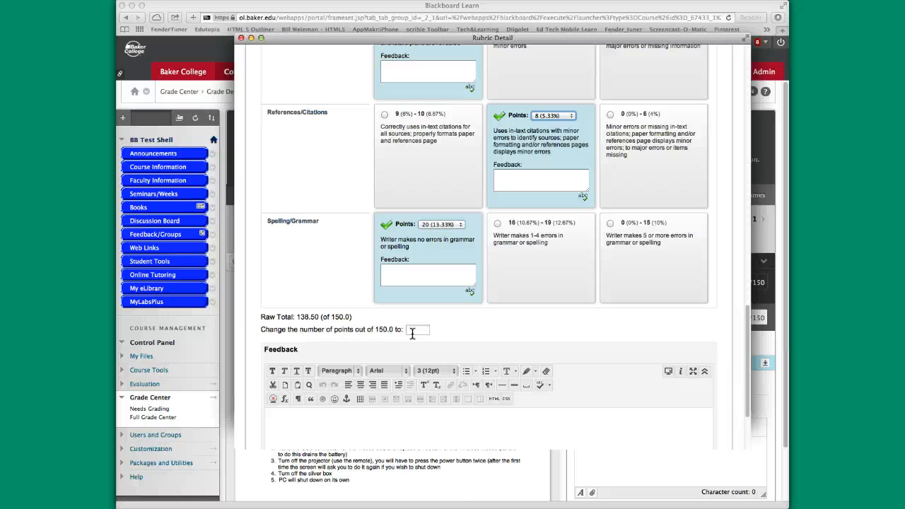
scroll("down", 3)
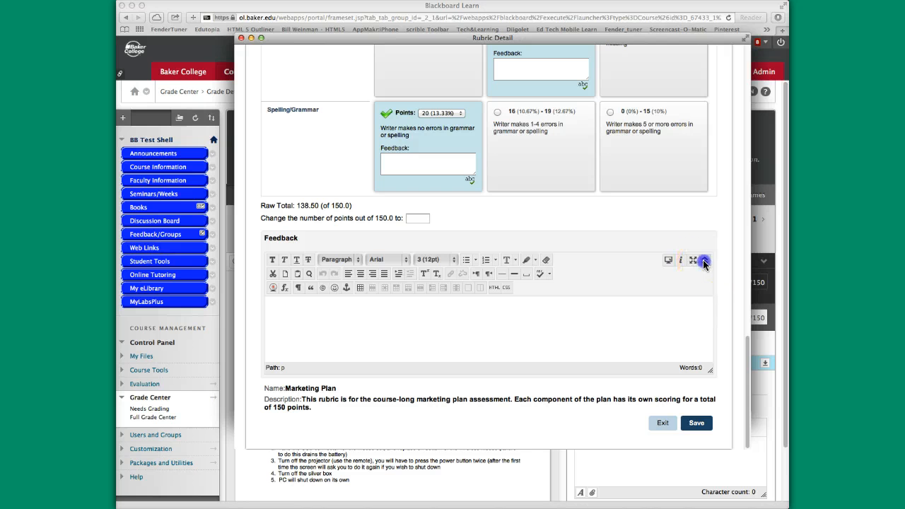
left_click(704, 260)
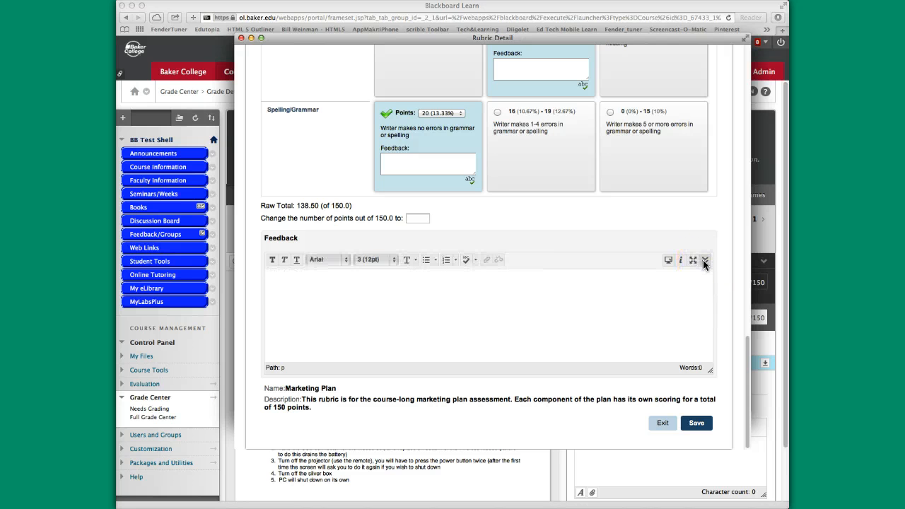
left_click(704, 259)
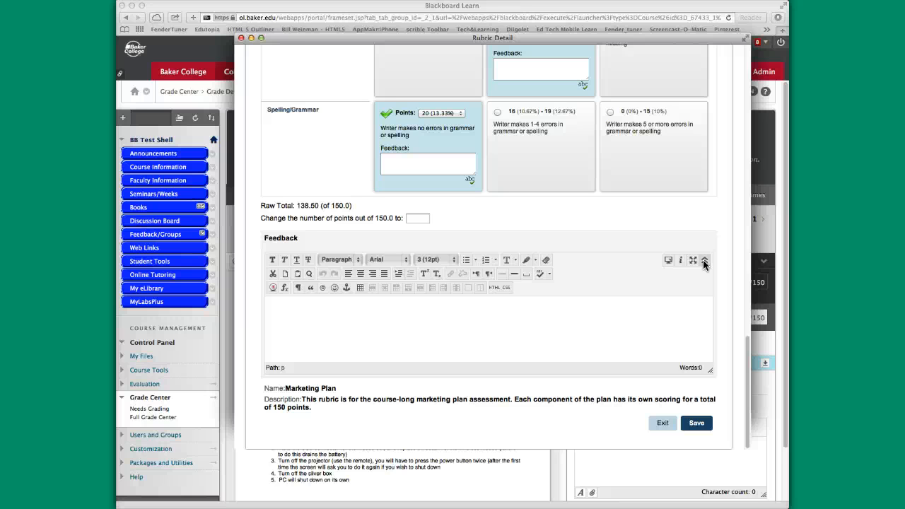
left_click(704, 260)
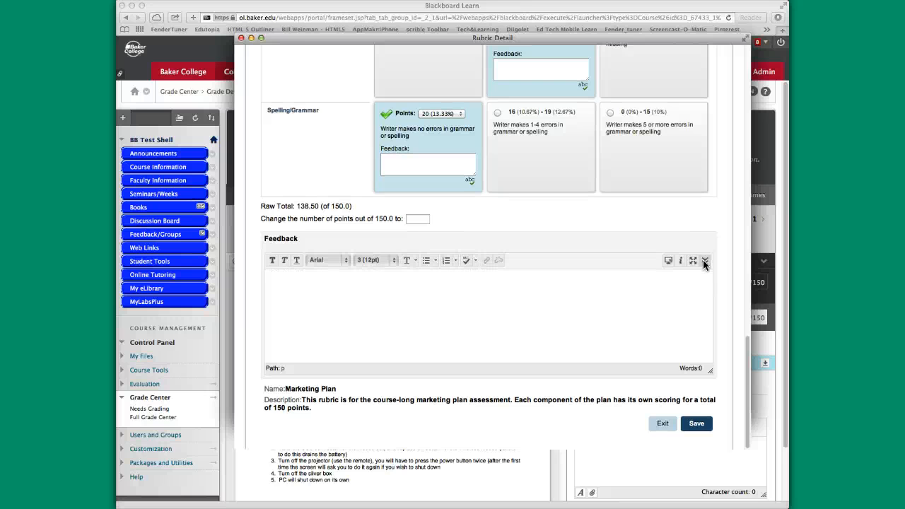
left_click(704, 261)
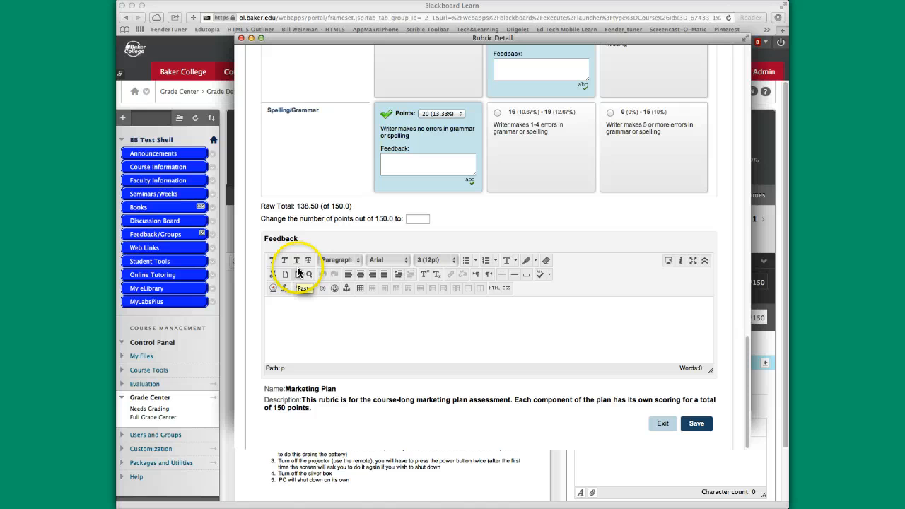
type("sdfsd")
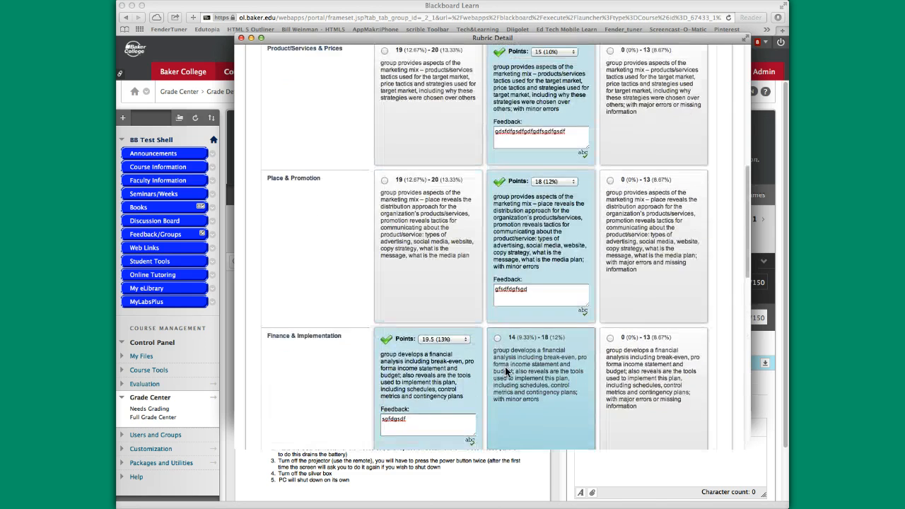
Submit the 138.50 out of 150 grade for barbara student's Marketing Plan attempt
scroll("down", 3)
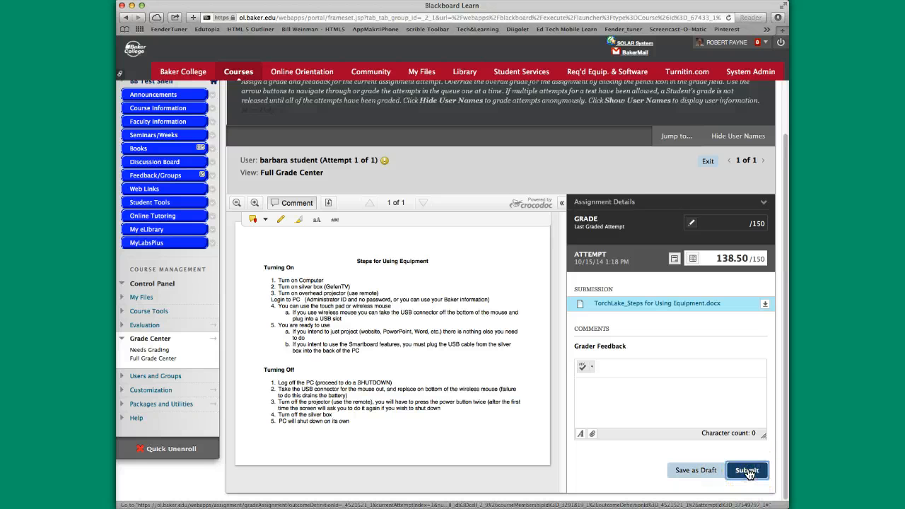
left_click(747, 469)
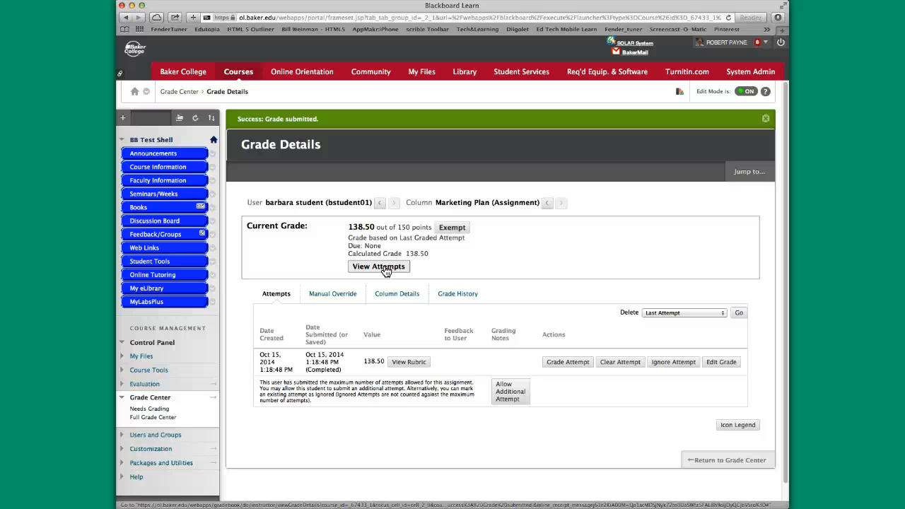
mouse_move(167, 390)
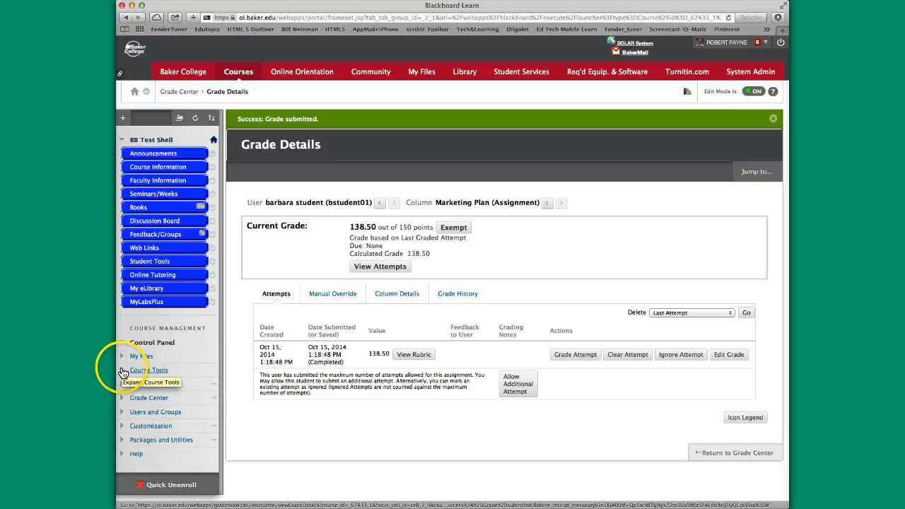
Expand Course Tools in the Control Panel to reveal the Rubrics entry
left_click(149, 370)
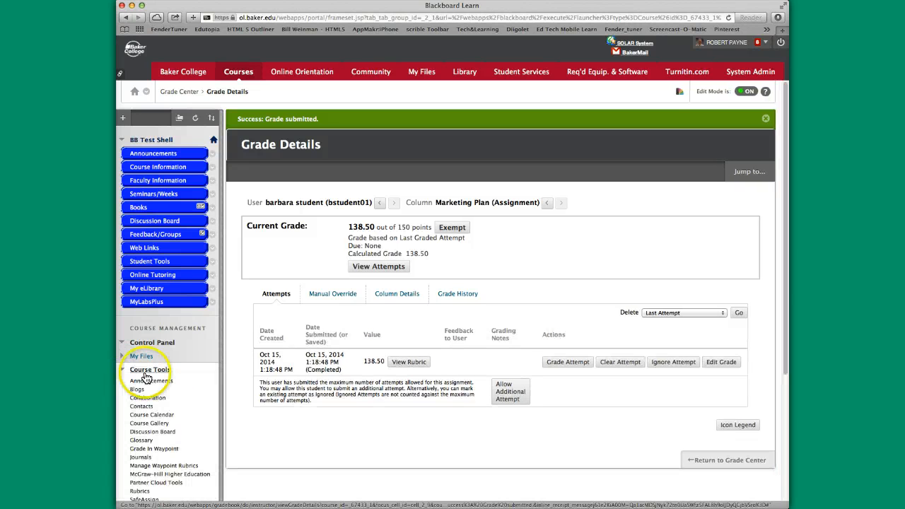
scroll("down", 3)
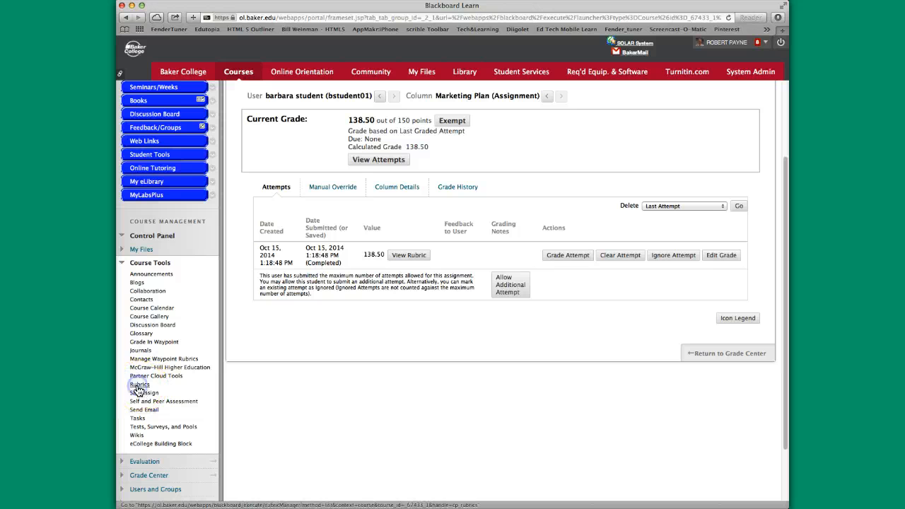
Go to Course Tools > Rubrics, select Marketing Plan and open it from its actions menu
left_click(140, 385)
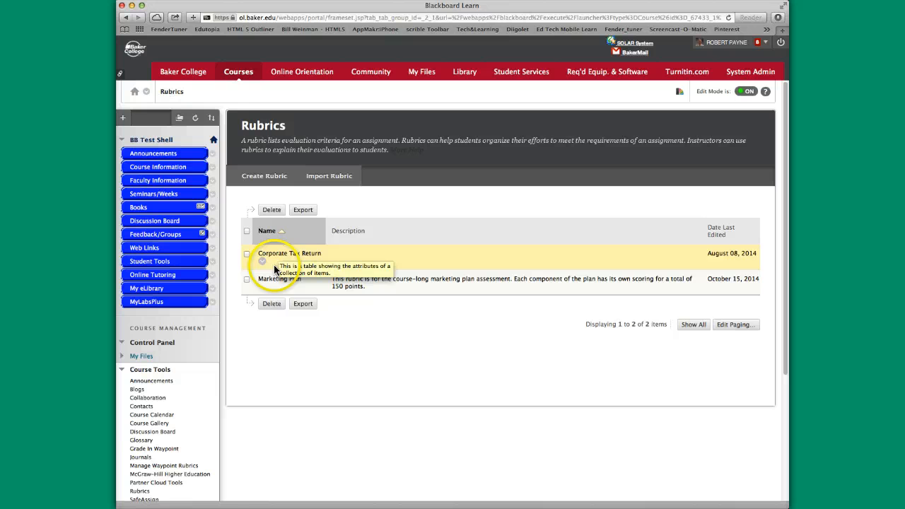
mouse_move(246, 282)
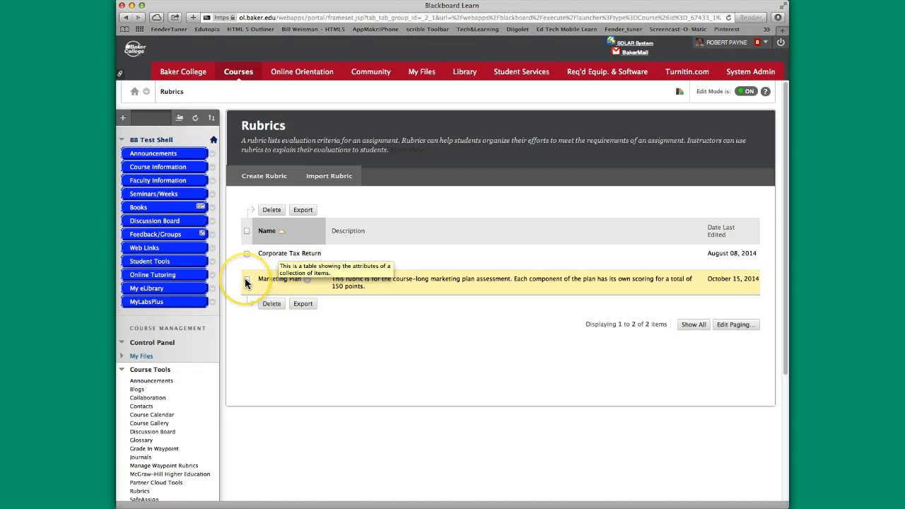
left_click(247, 278)
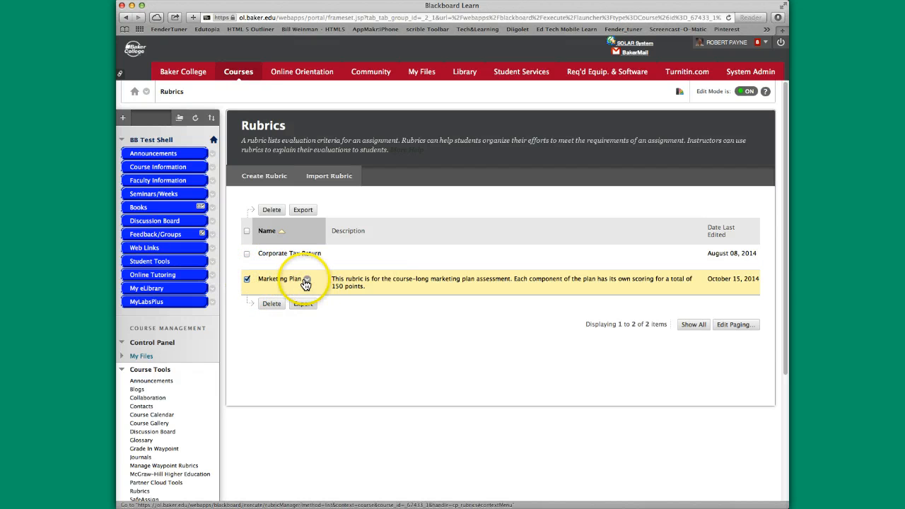
left_click(306, 281)
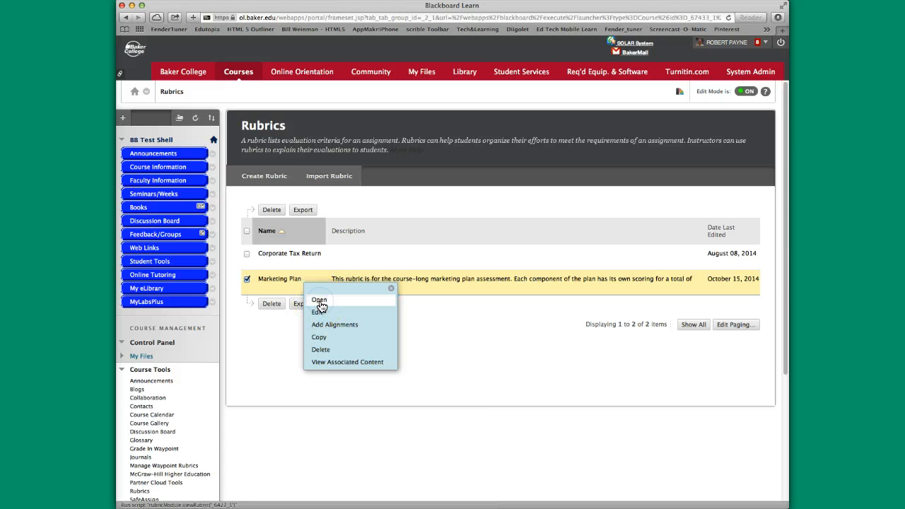
left_click(319, 300)
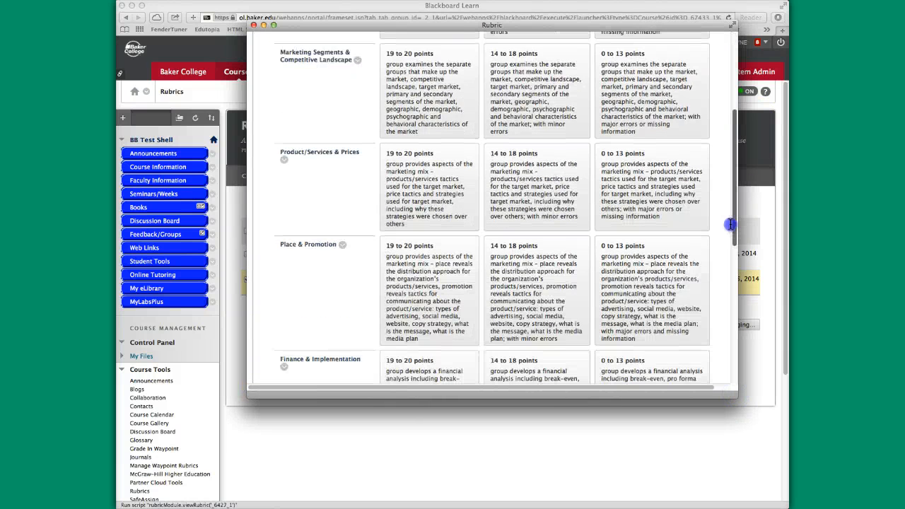
scroll("down", 3)
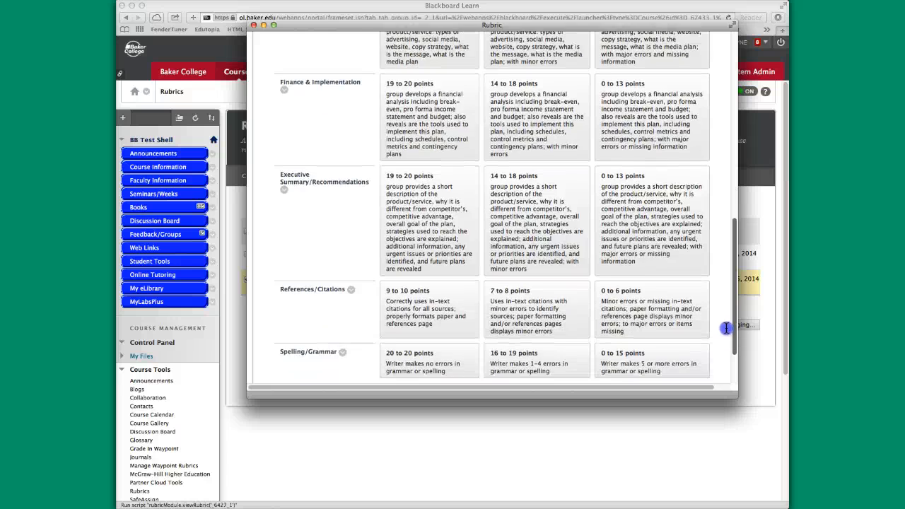